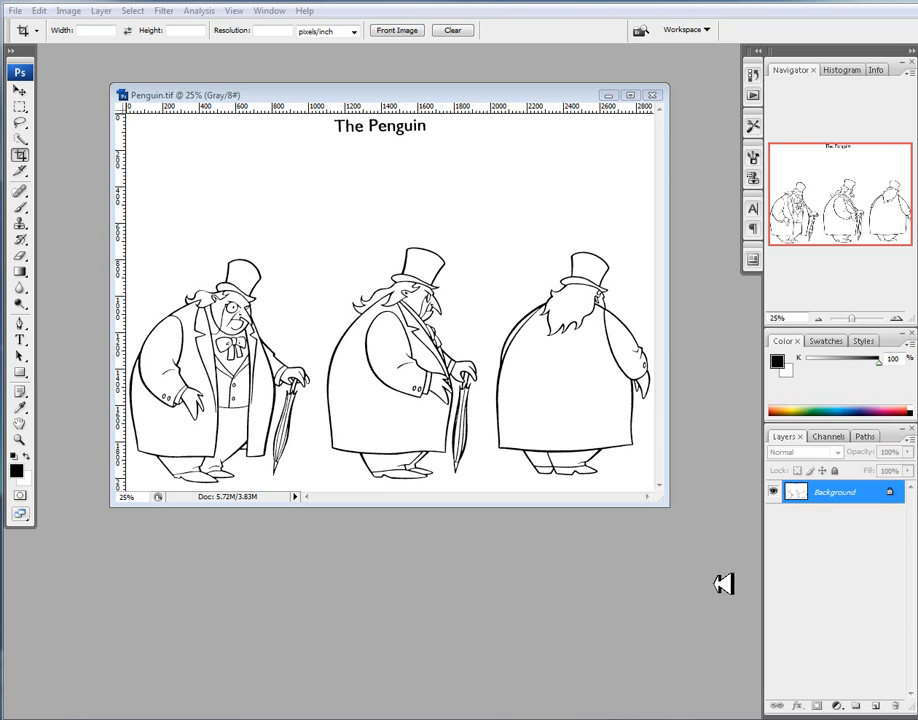
{"action": "mouse_move", "coordinate": [640, 532]}
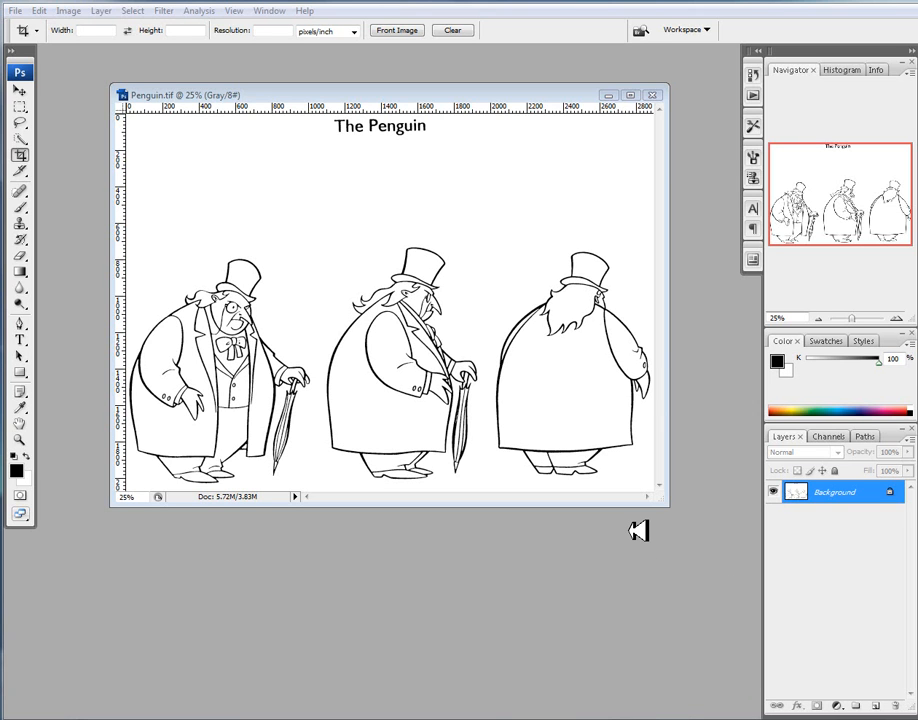
{"action": "mouse_move", "coordinate": [410, 396]}
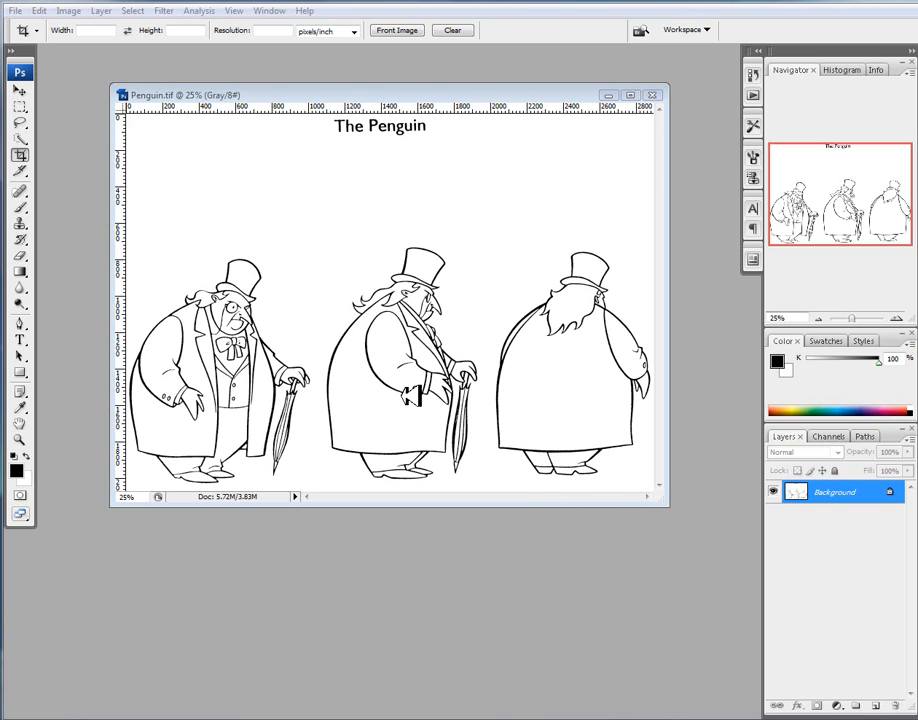
{"action": "mouse_move", "coordinate": [396, 248]}
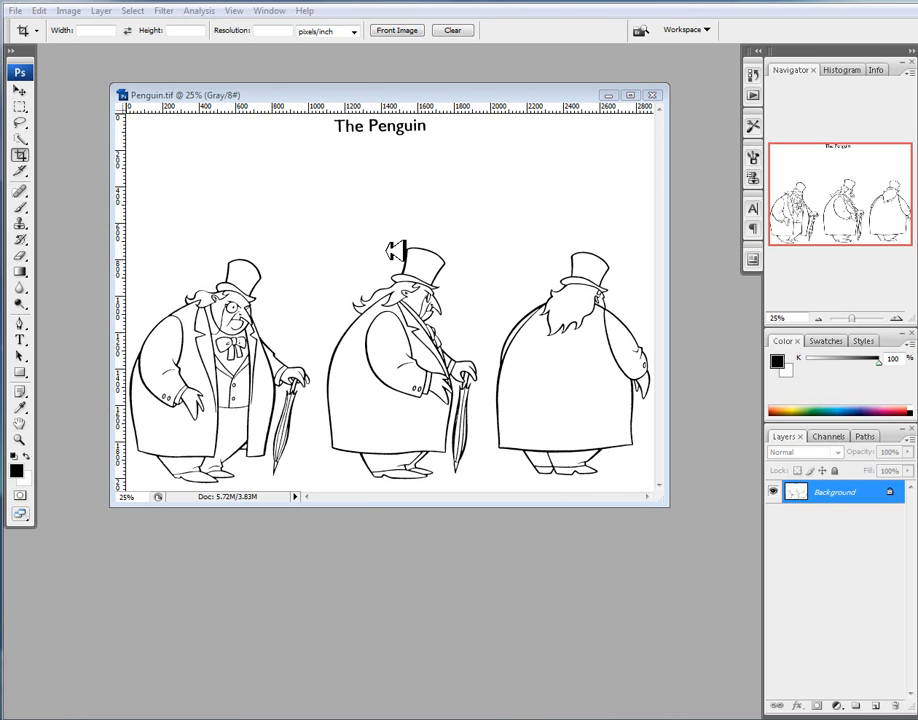
{"action": "mouse_move", "coordinate": [504, 384]}
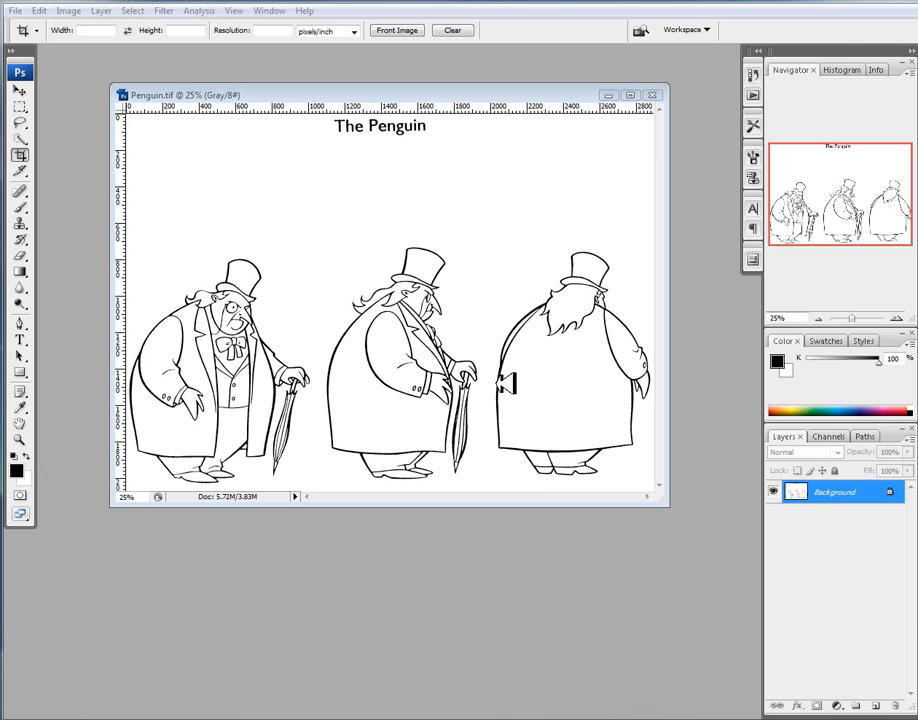
{"action": "mouse_move", "coordinate": [448, 344]}
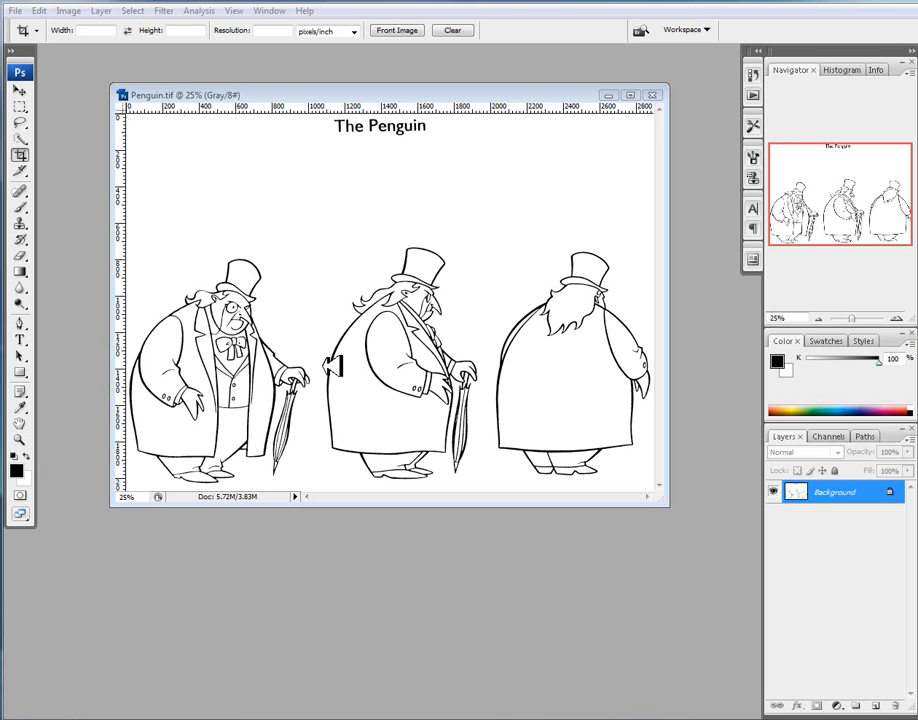
{"action": "mouse_move", "coordinate": [596, 368]}
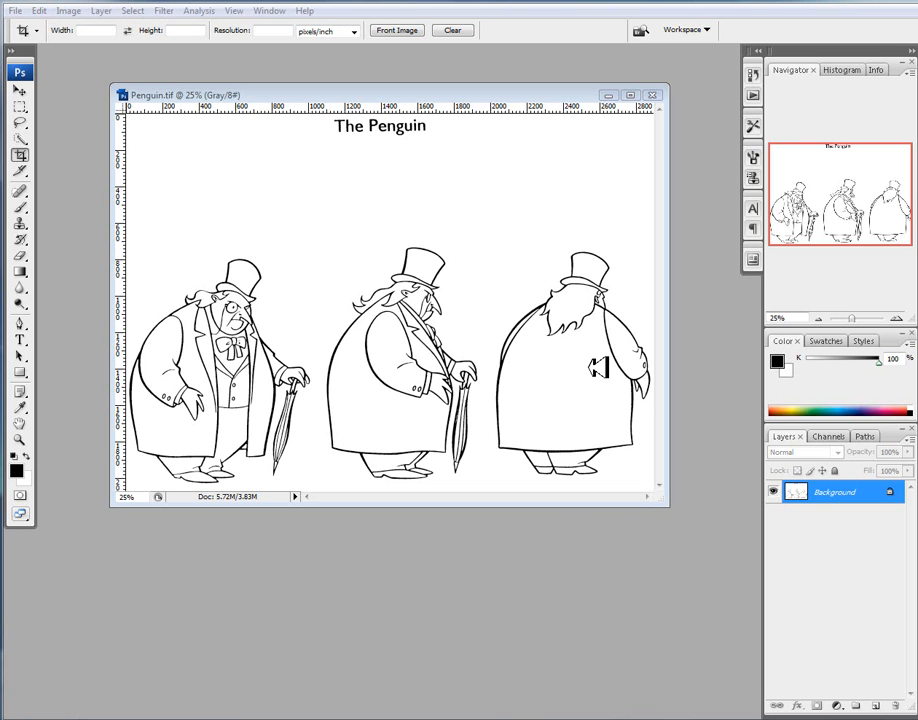
{"action": "mouse_move", "coordinate": [270, 336]}
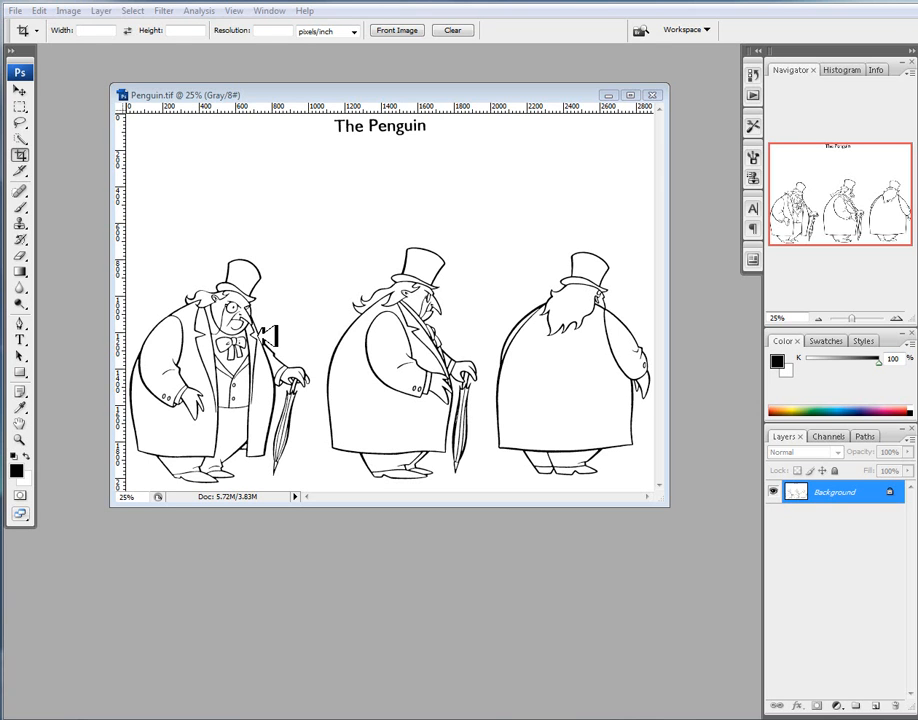
{"action": "mouse_move", "coordinate": [204, 270]}
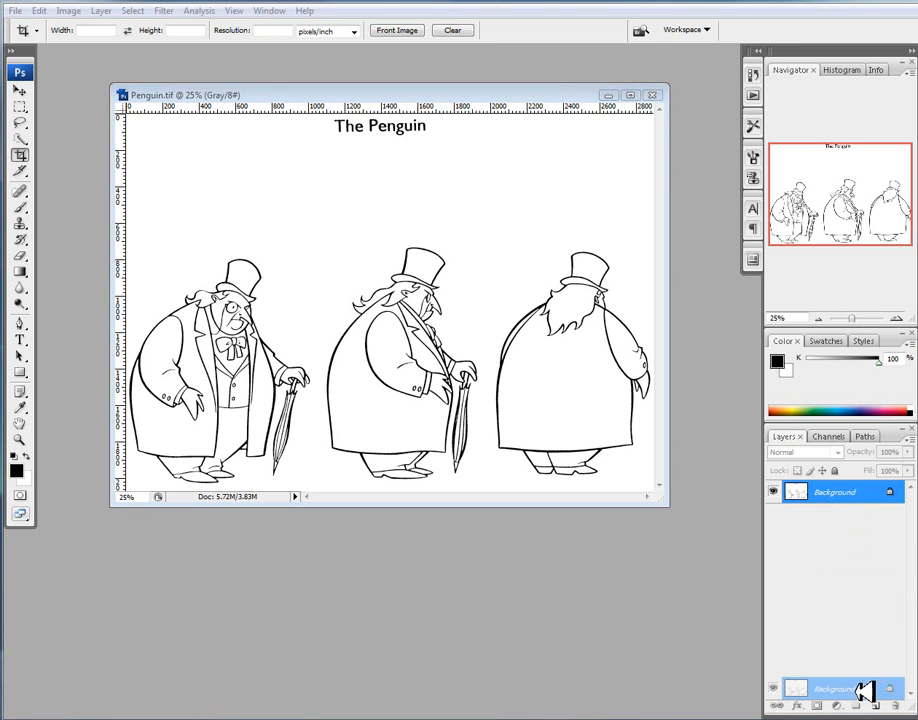
Step: Cut the side and front poses from a Background copy onto layers named Side and Front, showing Front alone
{"action": "left_click", "coordinate": [864, 706]}
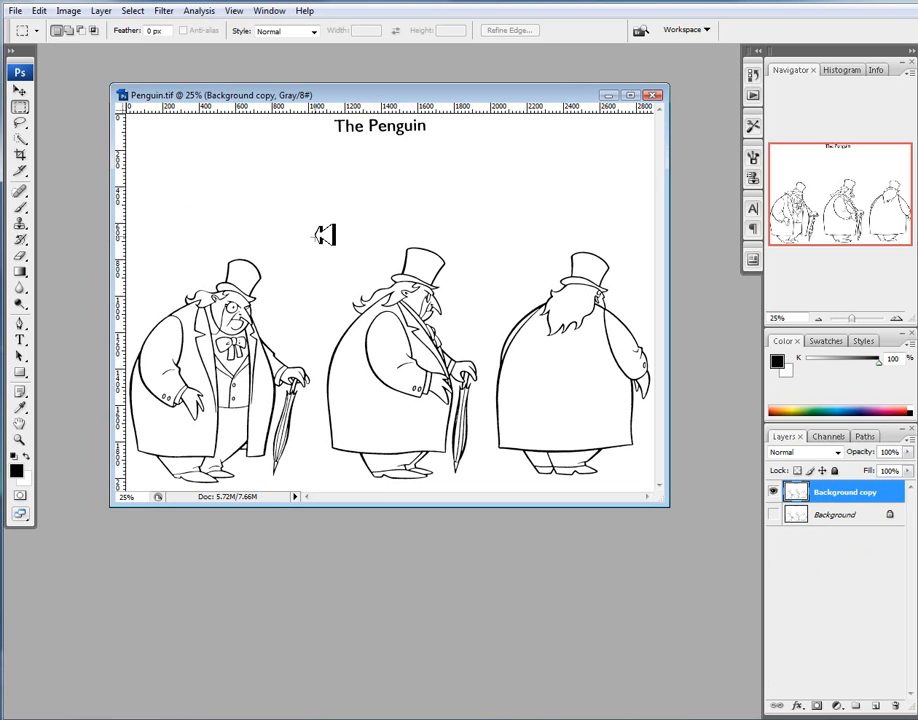
{"action": "left_click_drag", "start_coordinate": [322, 232], "coordinate": [492, 488]}
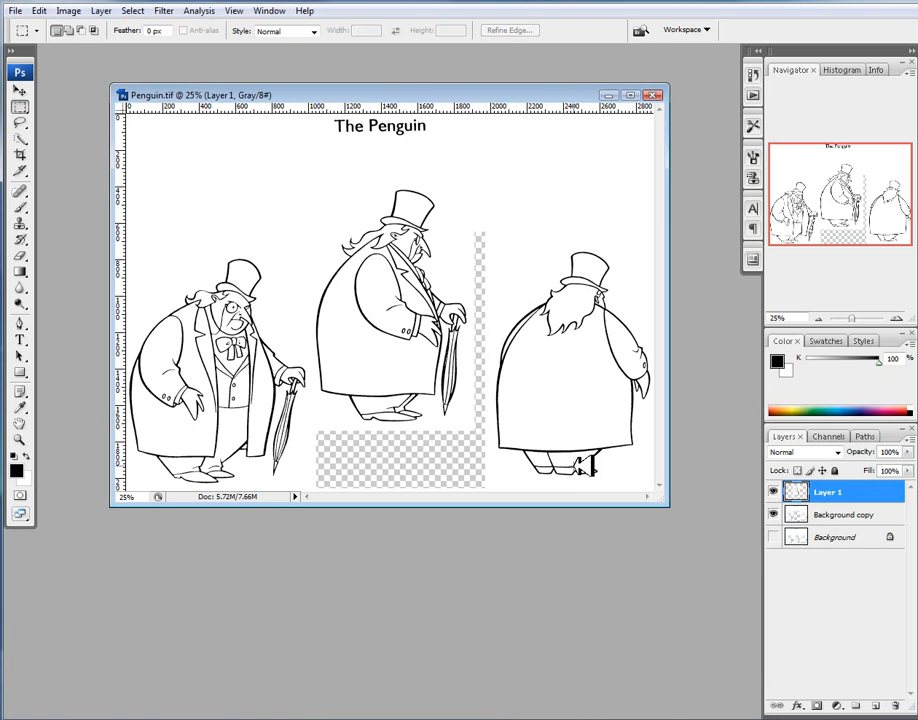
{"action": "double_click", "coordinate": [828, 492]}
{"action": "type", "text": "Side"}
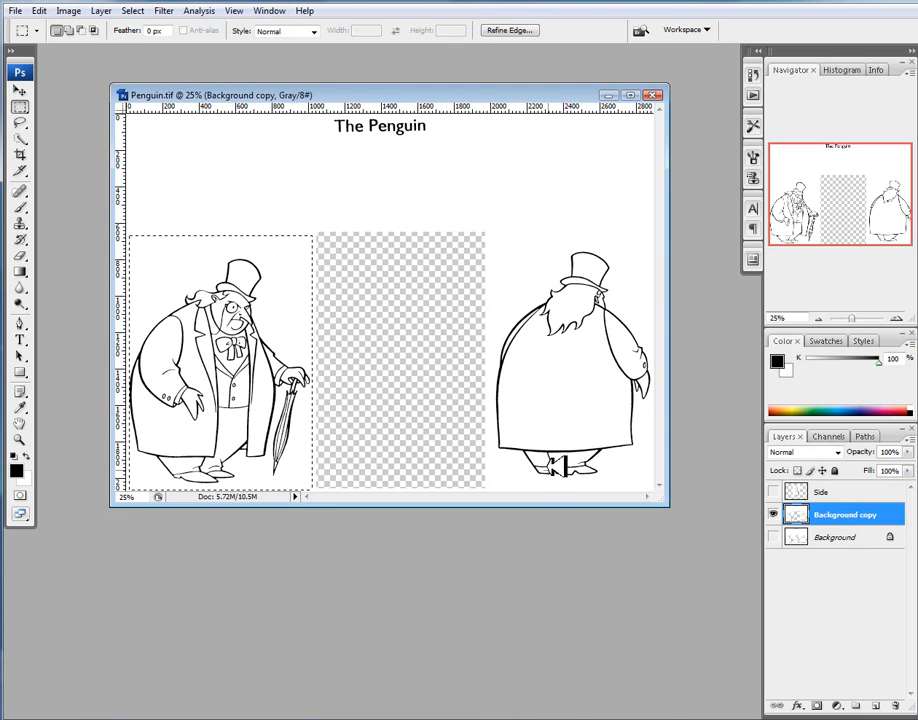
{"action": "key", "text": "Delete"}
{"action": "type", "text": "Front"}
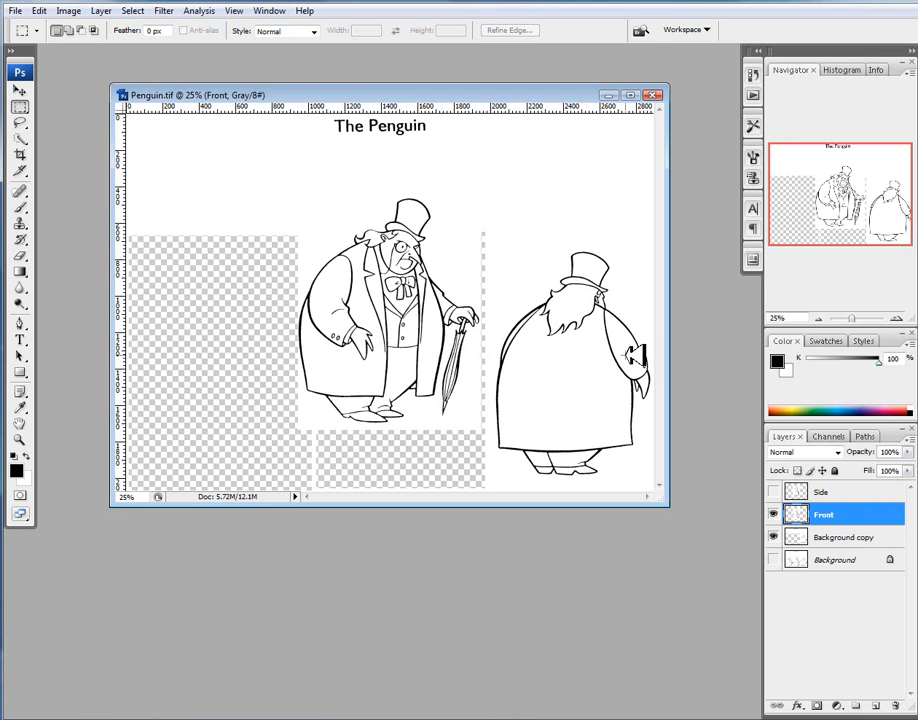
{"action": "mouse_move", "coordinate": [616, 304]}
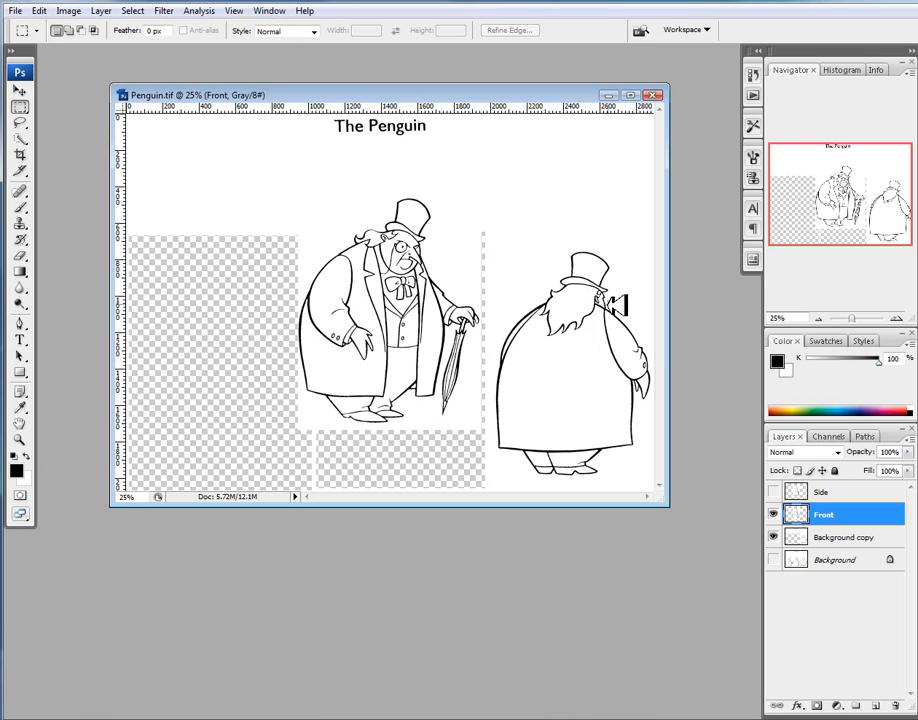
{"action": "mouse_move", "coordinate": [650, 390]}
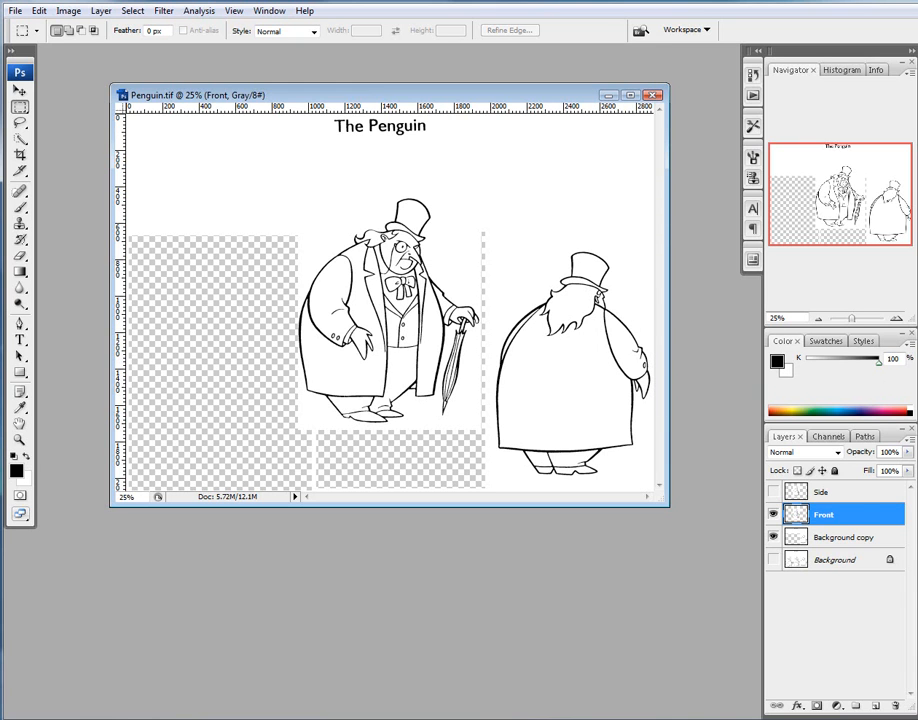
{"action": "left_click", "coordinate": [772, 492]}
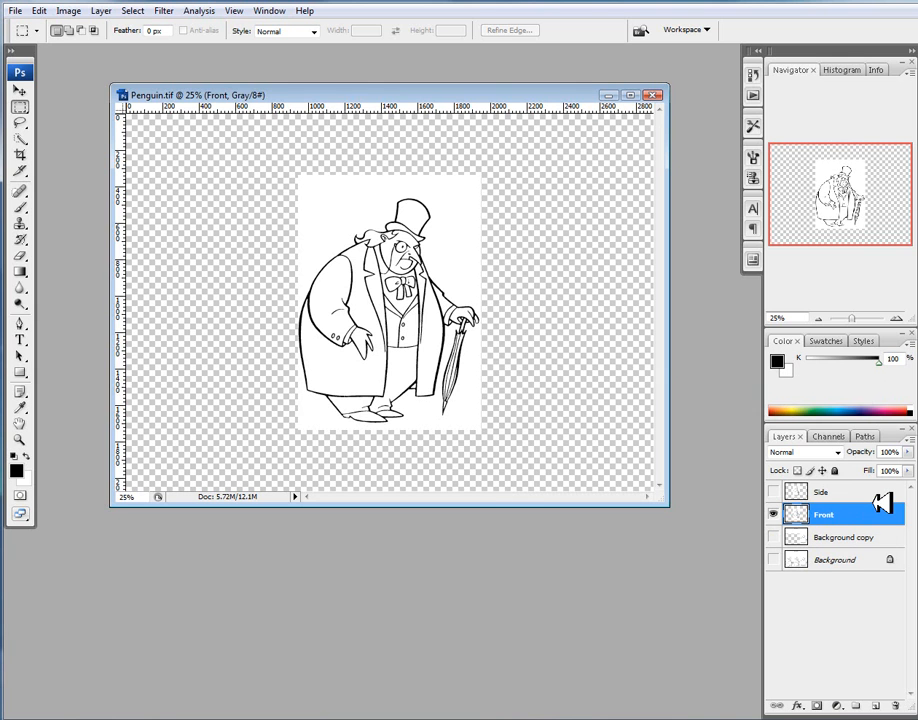
Step: Show the Side layer over the Front pose and blend it in Multiply mode
{"action": "left_click", "coordinate": [772, 490]}
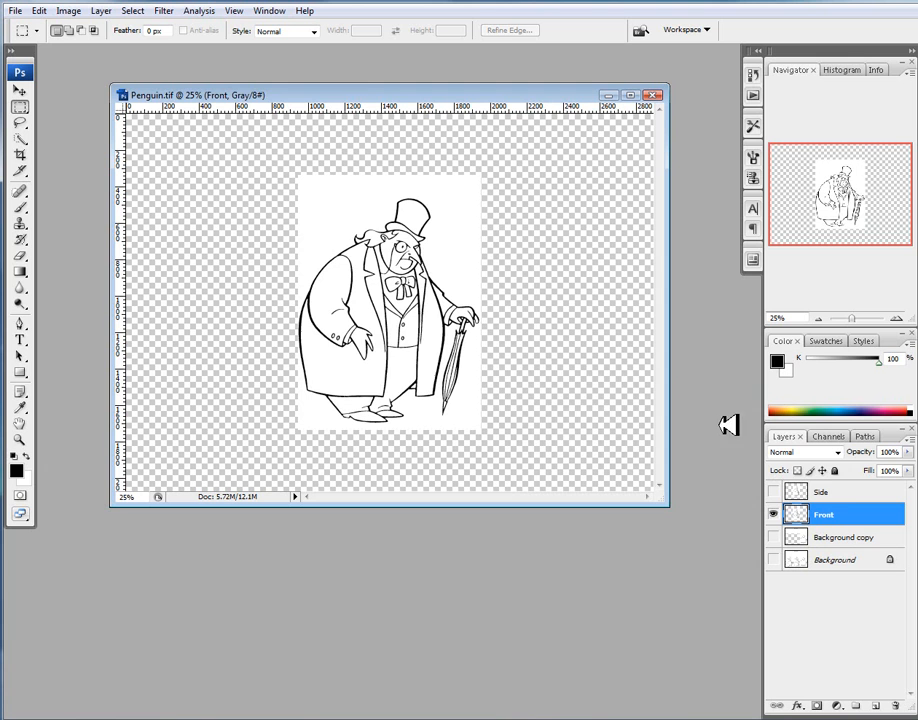
{"action": "left_click", "coordinate": [772, 492]}
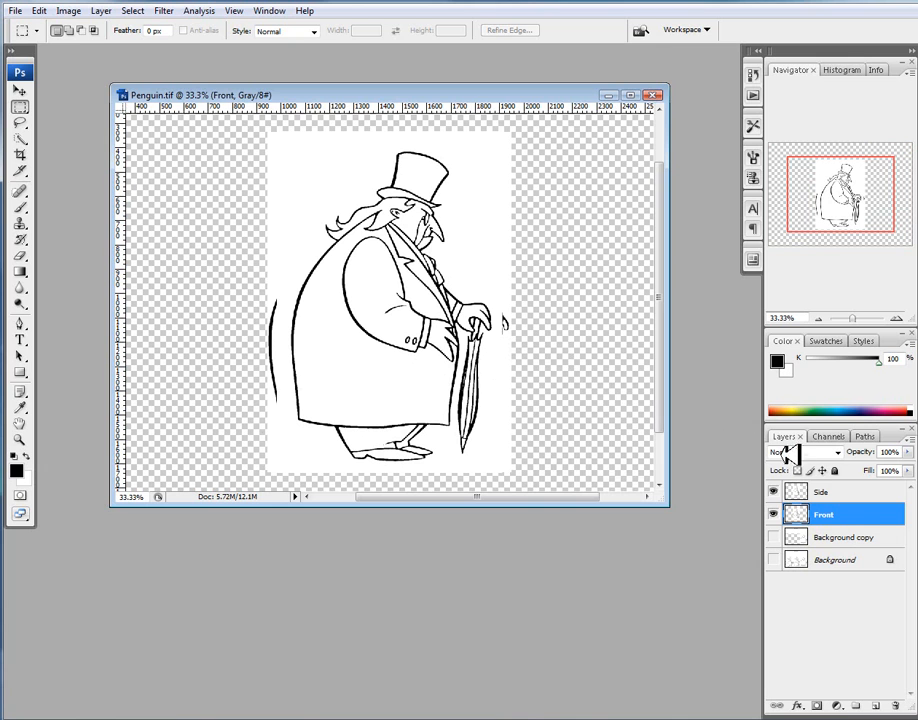
{"action": "left_click", "coordinate": [800, 452]}
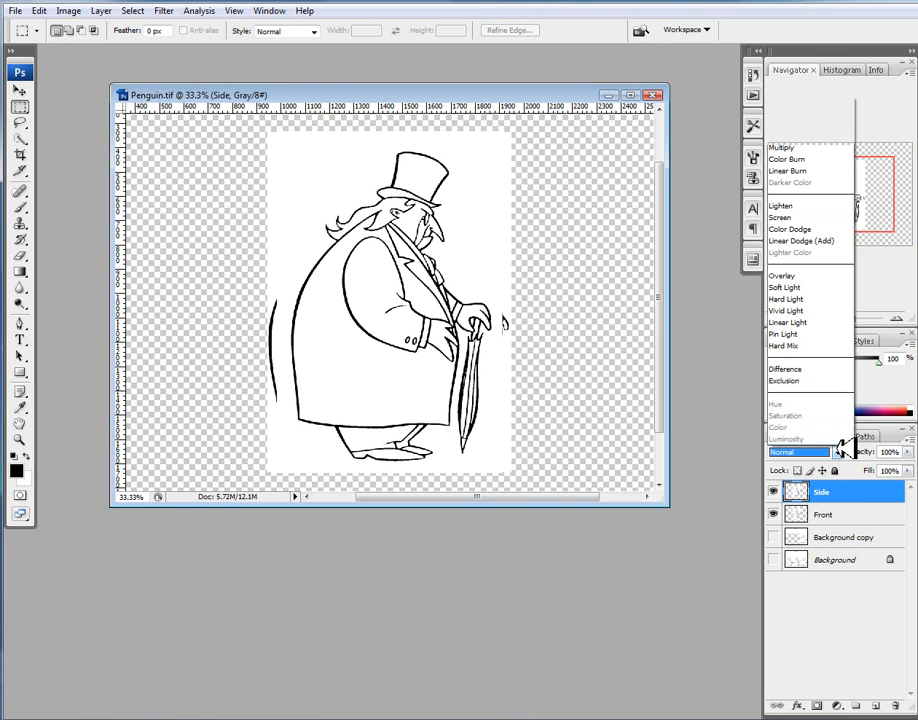
{"action": "left_click", "coordinate": [782, 148]}
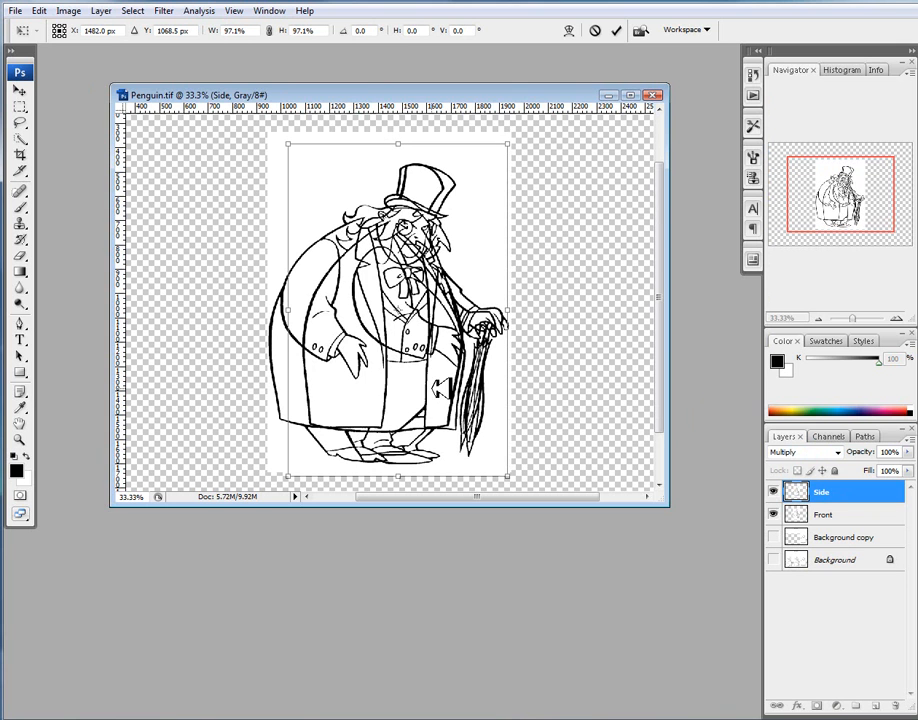
Step: Scale the side pose to about 96% so it lines up with the front pose along the guides
{"action": "left_click_drag", "start_coordinate": [400, 320], "coordinate": [400, 300]}
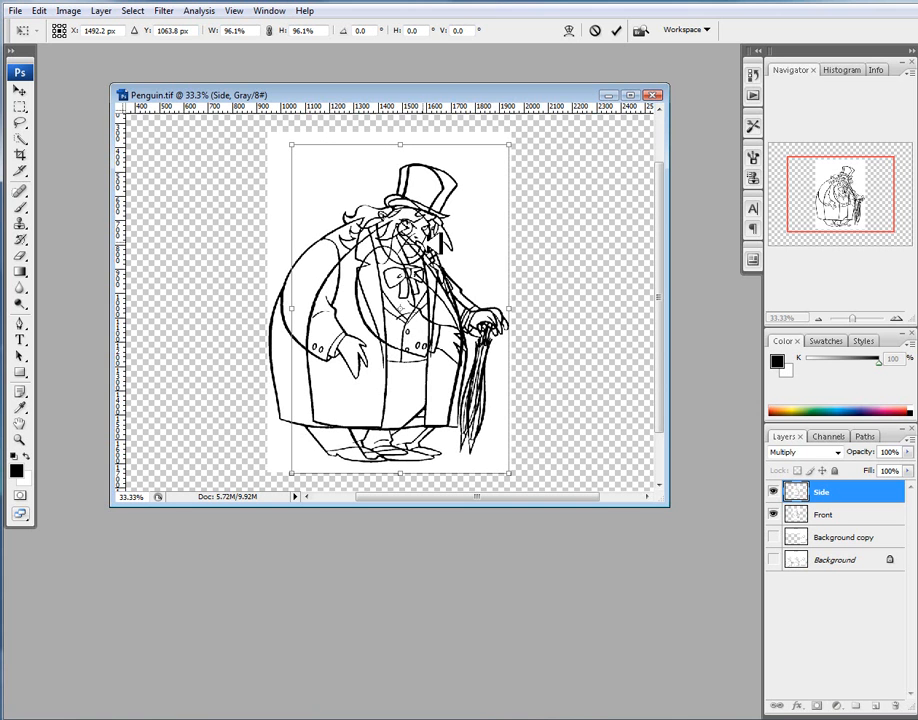
{"action": "left_click_drag", "start_coordinate": [400, 300], "coordinate": [300, 300]}
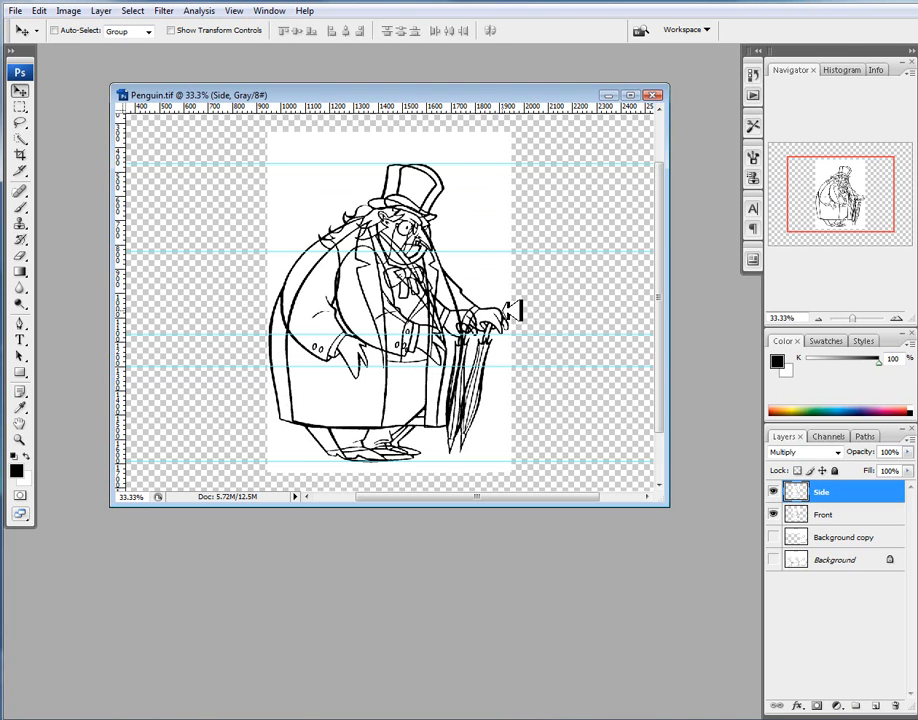
{"action": "mouse_move", "coordinate": [556, 318]}
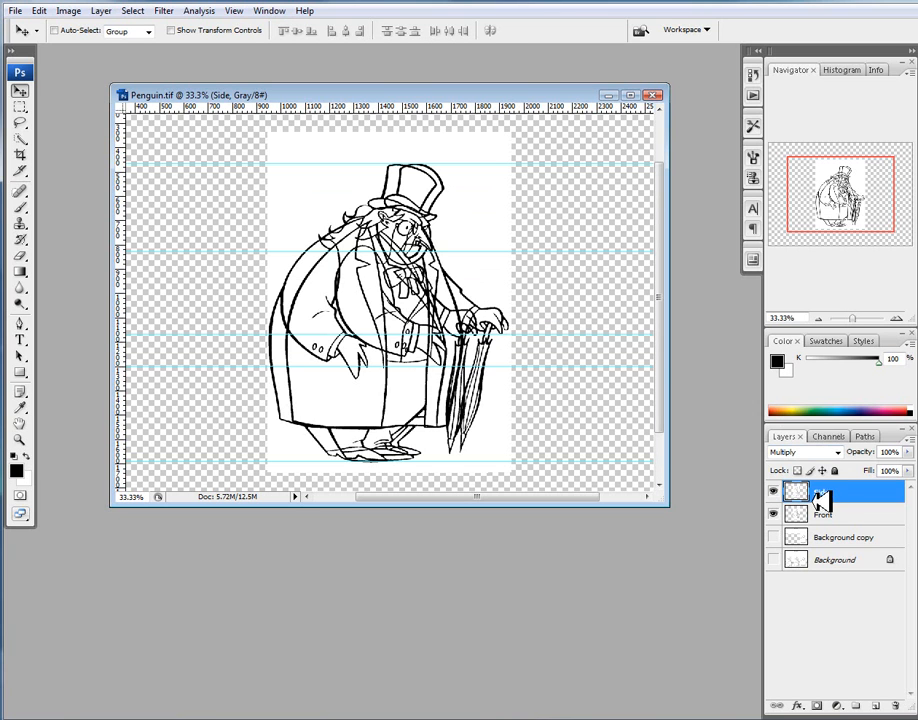
{"action": "left_click", "coordinate": [804, 452]}
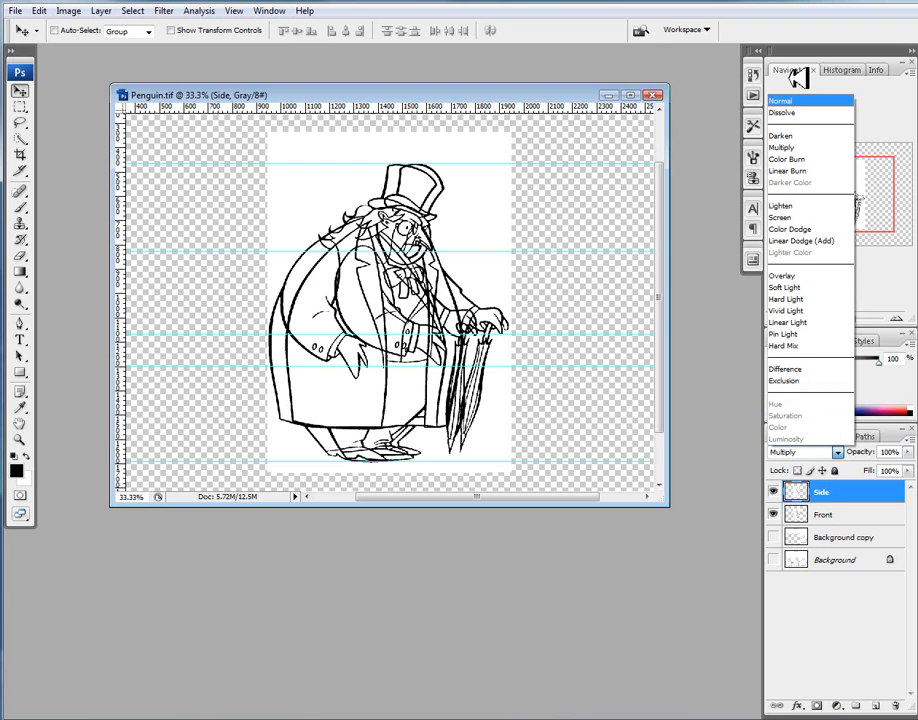
Step: Return the Side layer to Normal blending and mark a crop box around the white page
{"action": "left_click", "coordinate": [780, 100]}
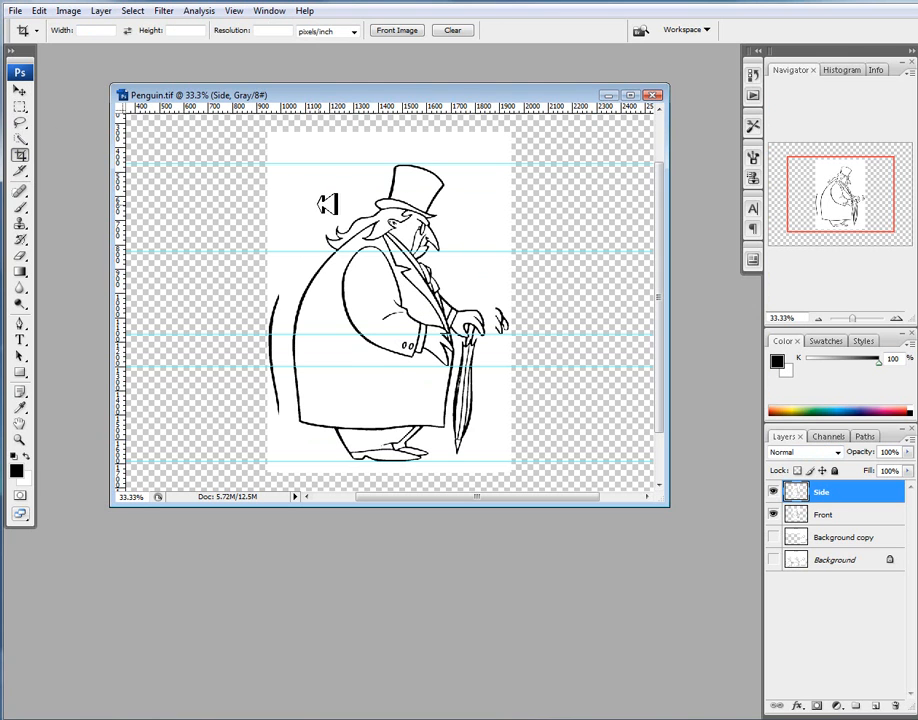
{"action": "mouse_move", "coordinate": [276, 130]}
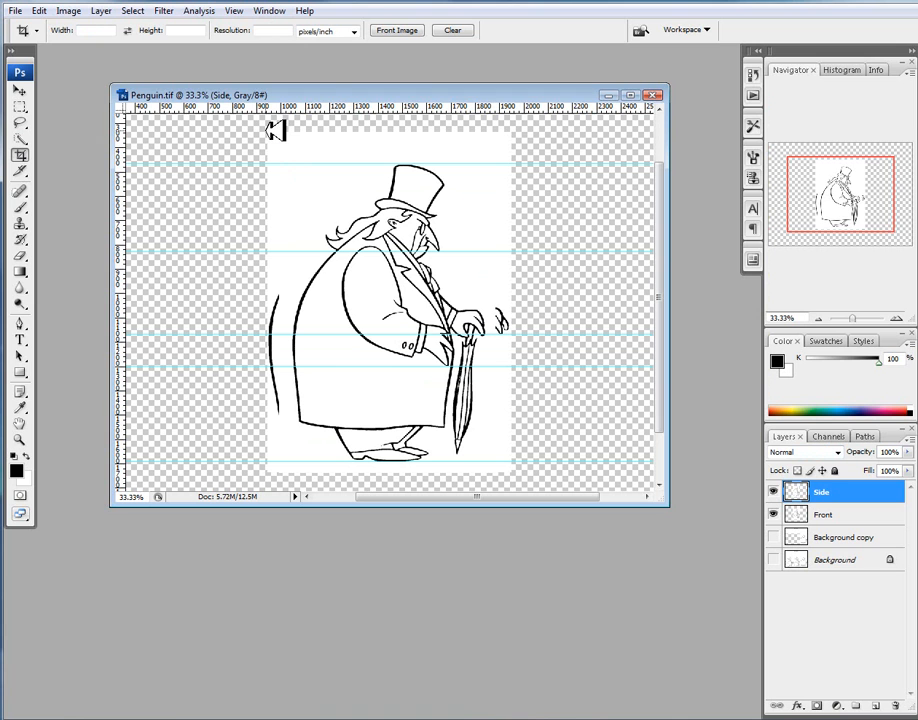
{"action": "left_click_drag", "start_coordinate": [276, 130], "coordinate": [524, 476]}
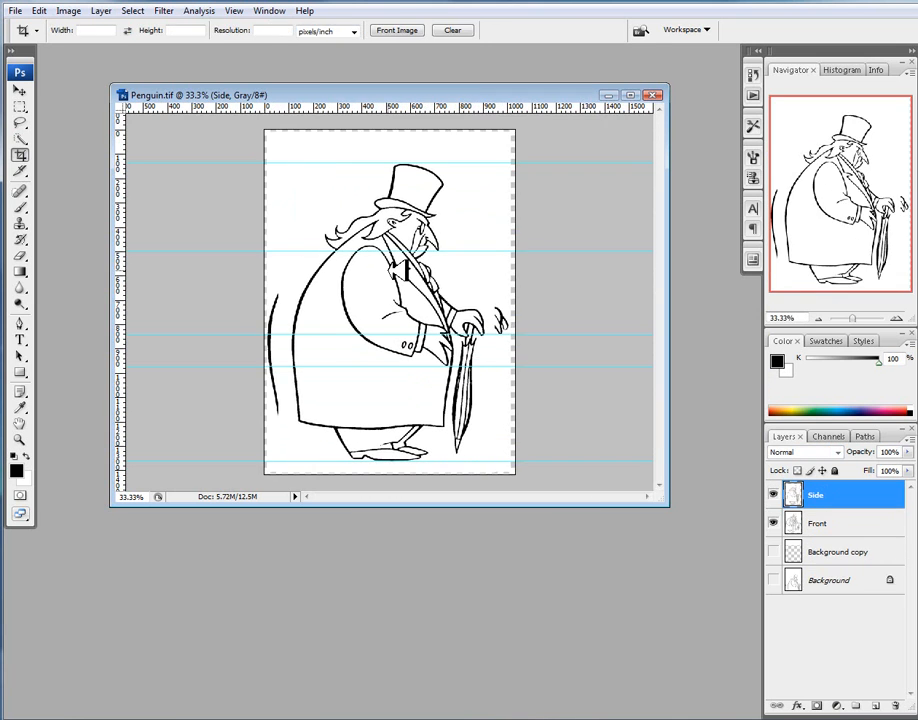
Step: Set the canvas size to 1100 by 1400 pixels, accepting the clipping warning
{"action": "left_click", "coordinate": [132, 10]}
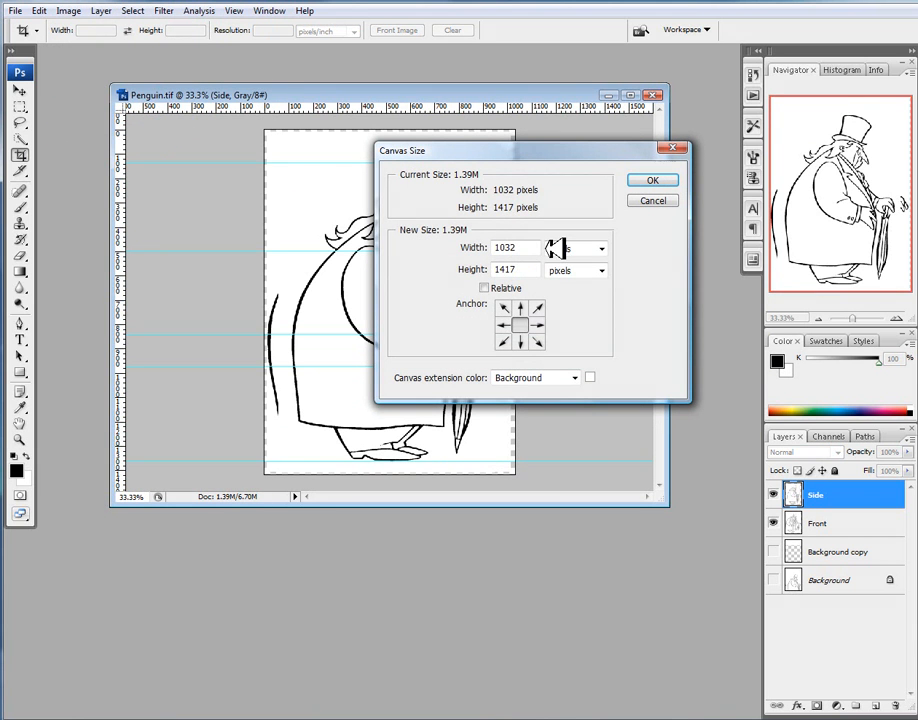
{"action": "triple_click", "coordinate": [514, 248]}
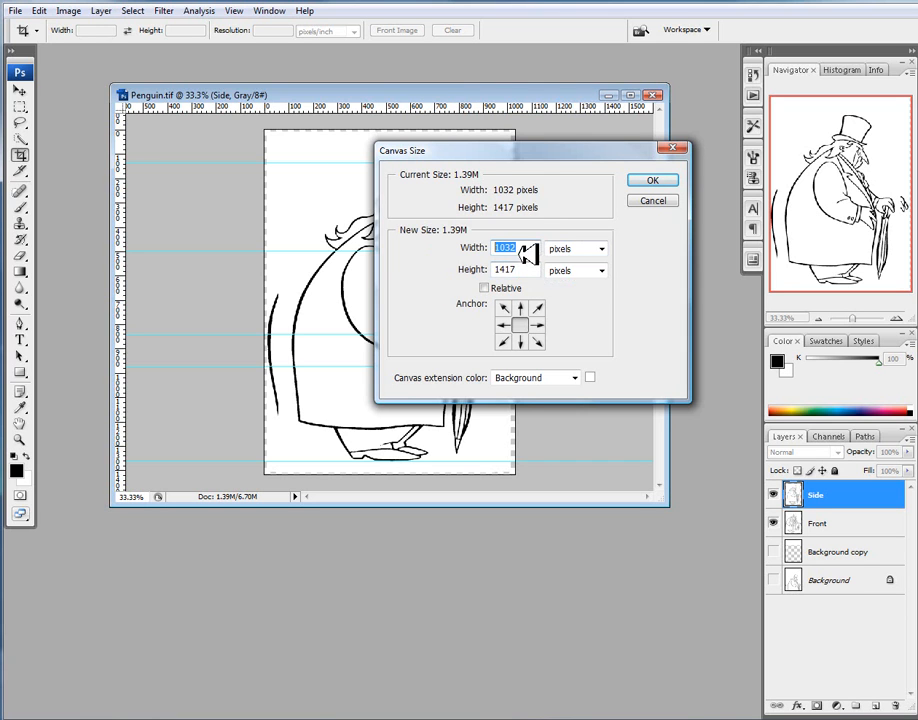
{"action": "mouse_move", "coordinate": [530, 248]}
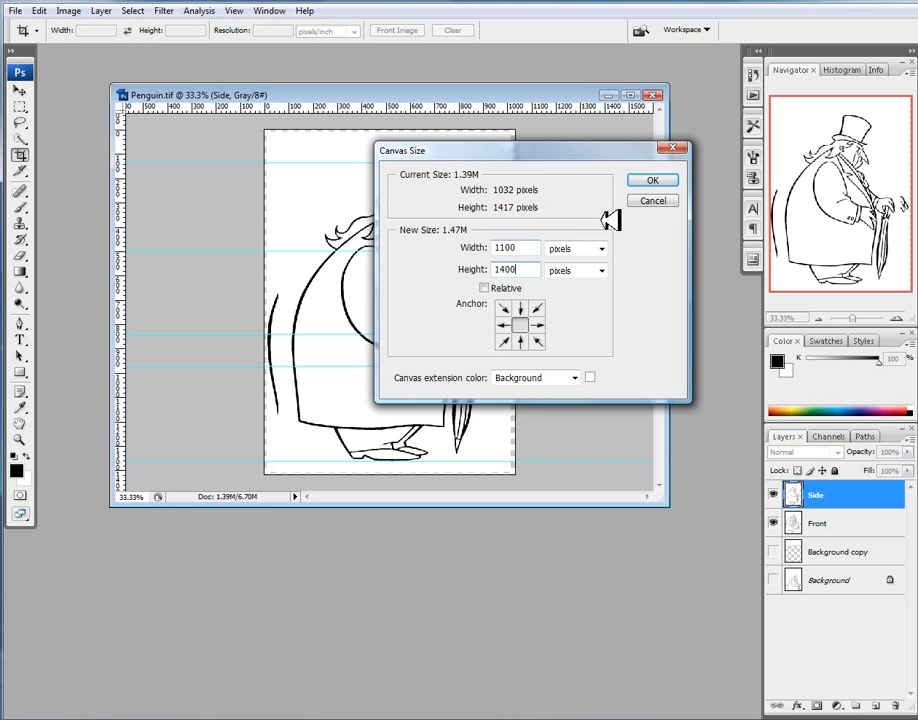
{"action": "left_click", "coordinate": [652, 180]}
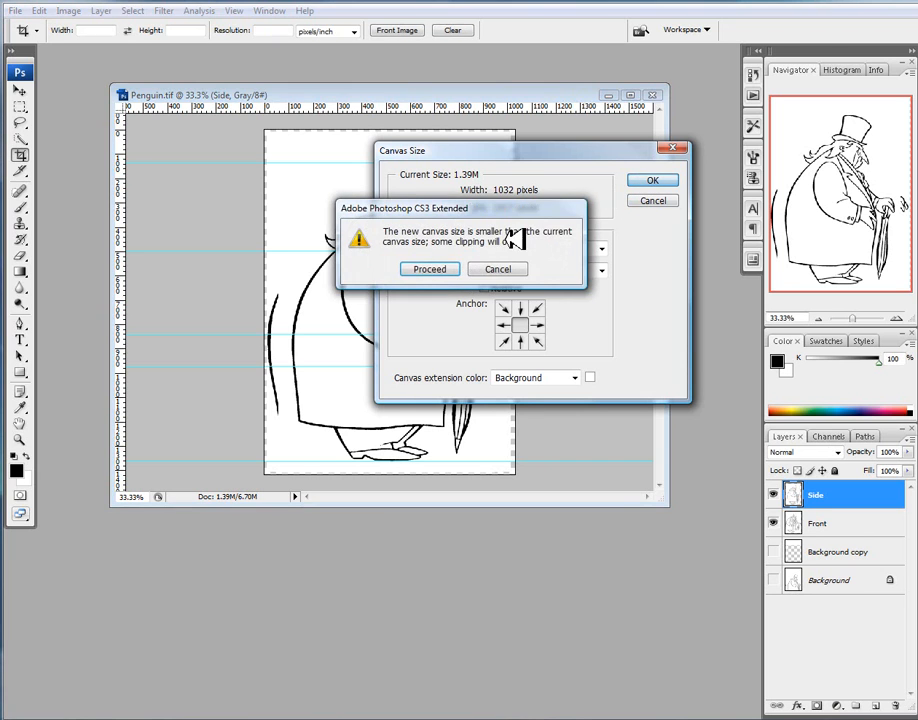
{"action": "left_click", "coordinate": [428, 268]}
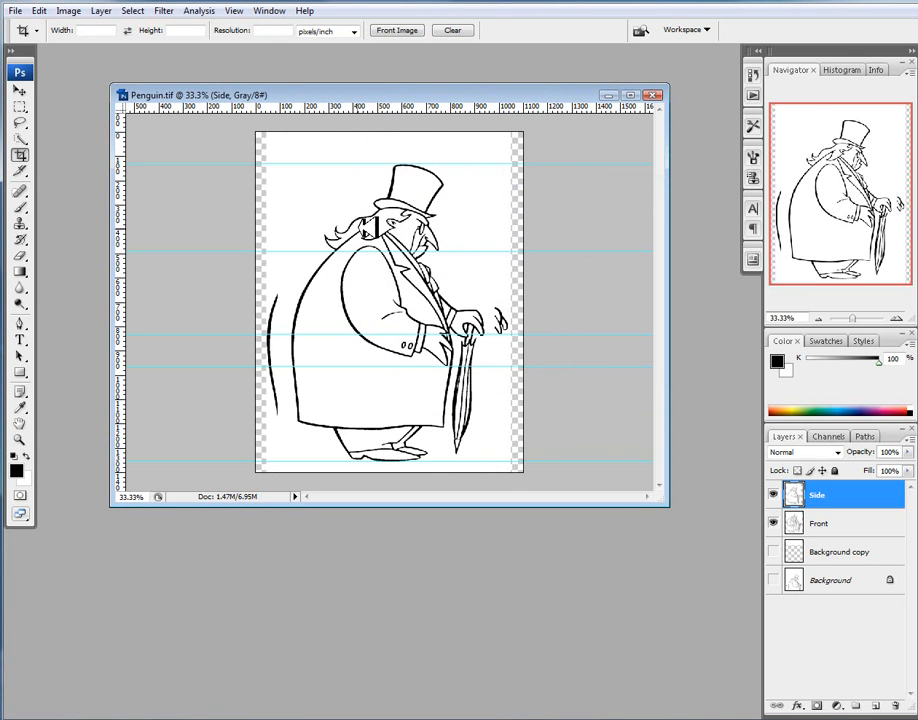
{"action": "mouse_move", "coordinate": [250, 128]}
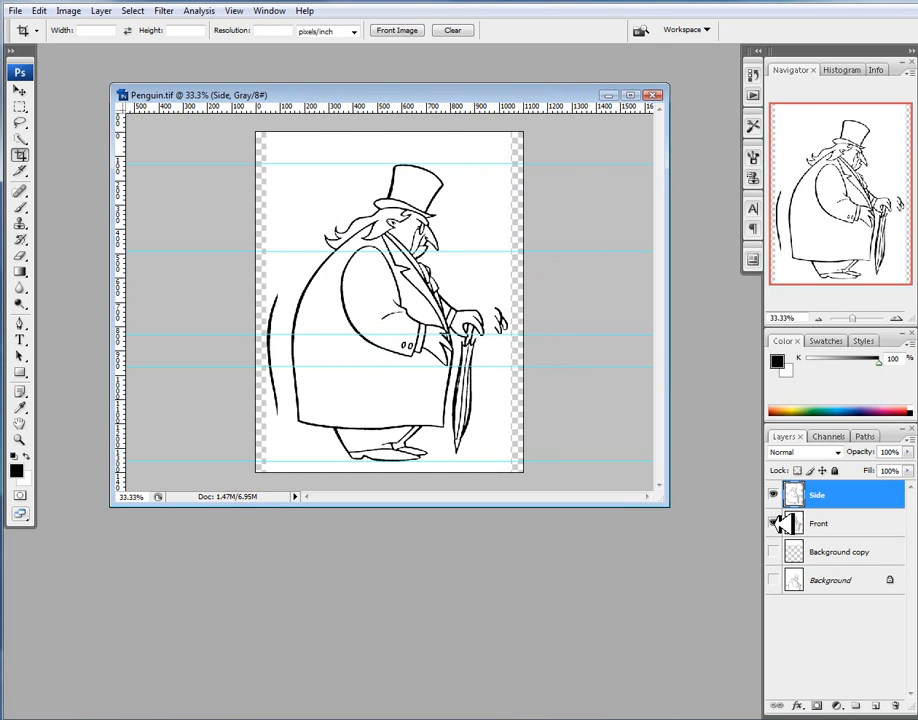
Step: Hide the Front layer and start a Save As into the images folder
{"action": "left_click", "coordinate": [772, 524]}
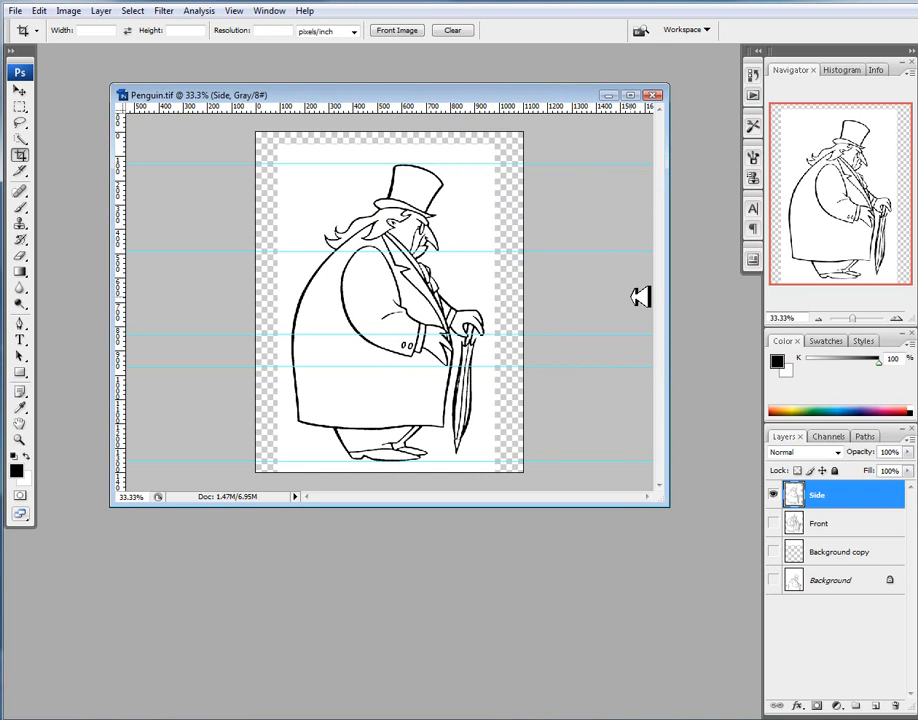
{"action": "mouse_move", "coordinate": [230, 96]}
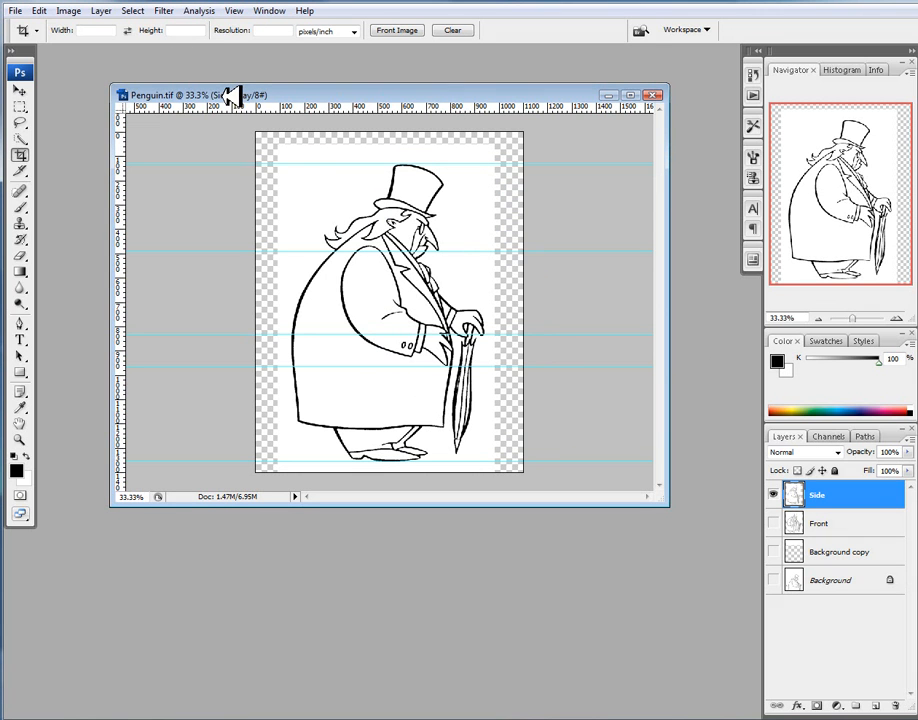
{"action": "left_click", "coordinate": [14, 10]}
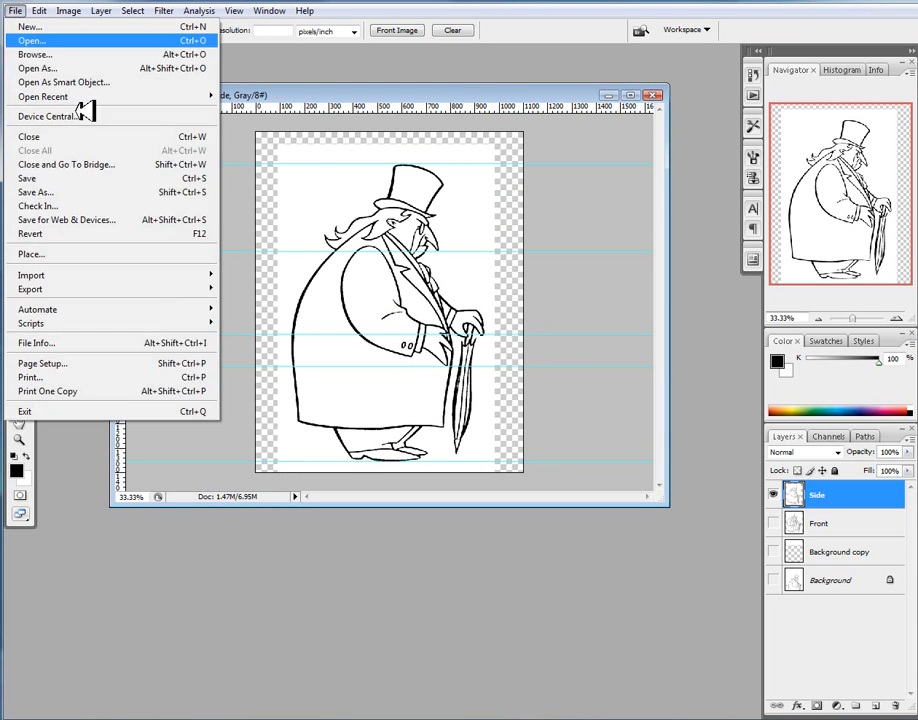
{"action": "left_click", "coordinate": [36, 192]}
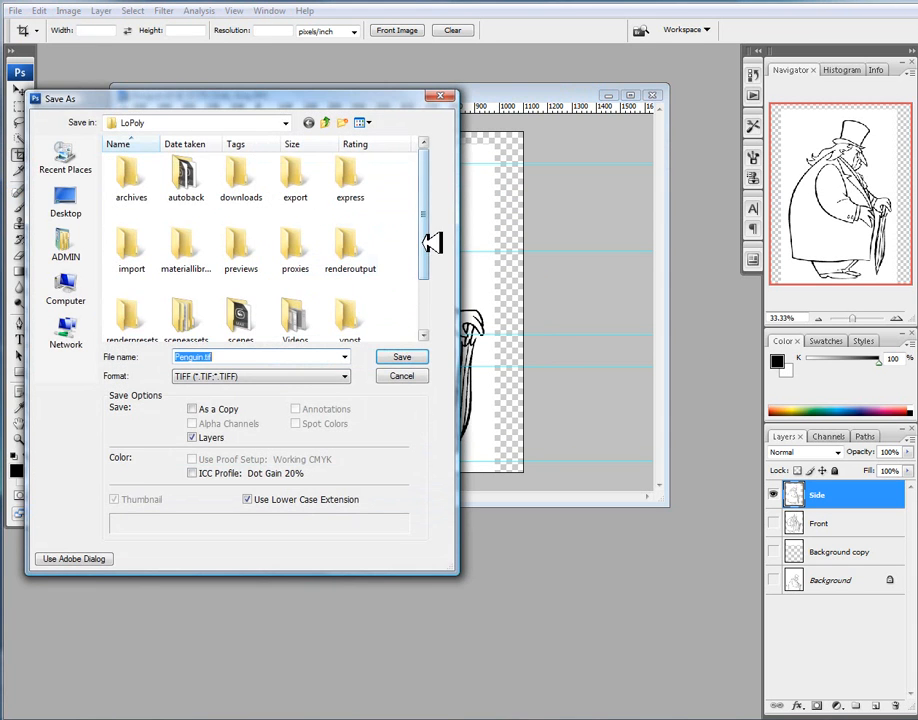
{"action": "scroll", "scroll_direction": "down", "scroll_amount": 3}
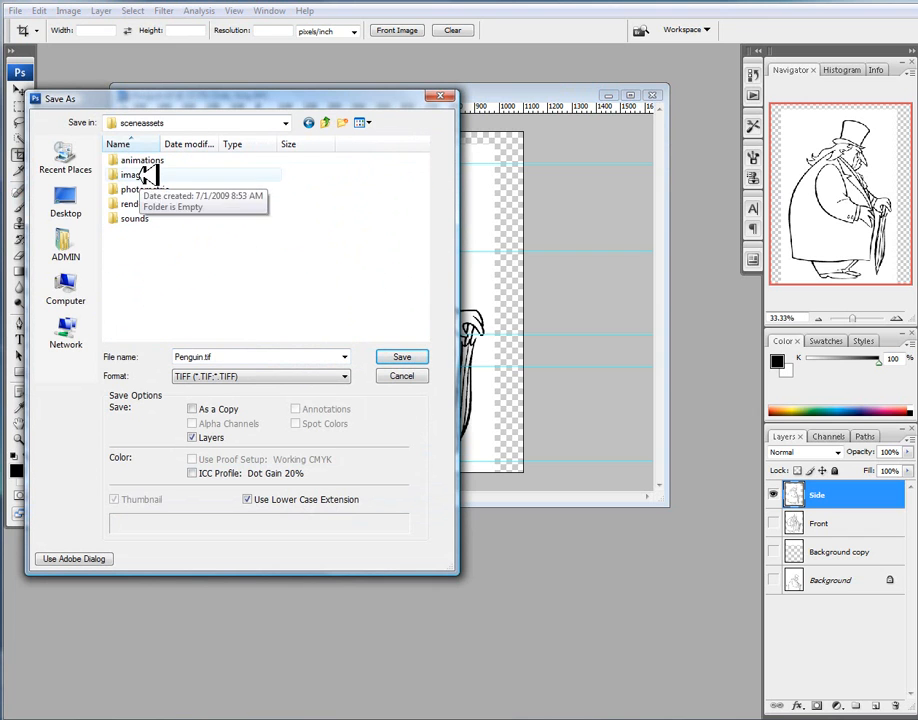
{"action": "left_click", "coordinate": [344, 376]}
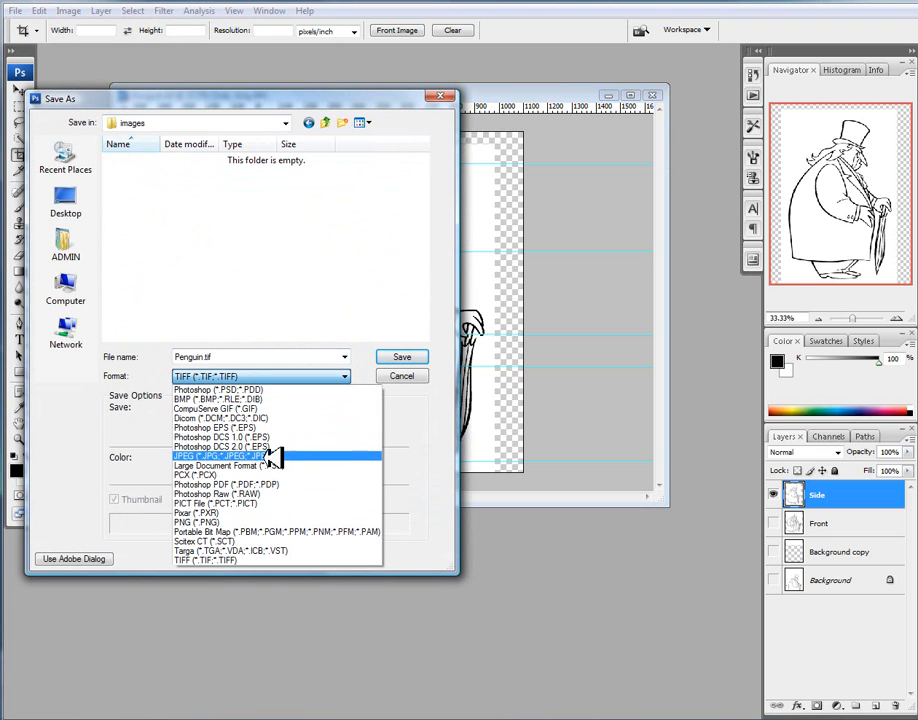
Step: Save the side-view penguin as a JPEG with the default quality settings
{"action": "left_click", "coordinate": [218, 456]}
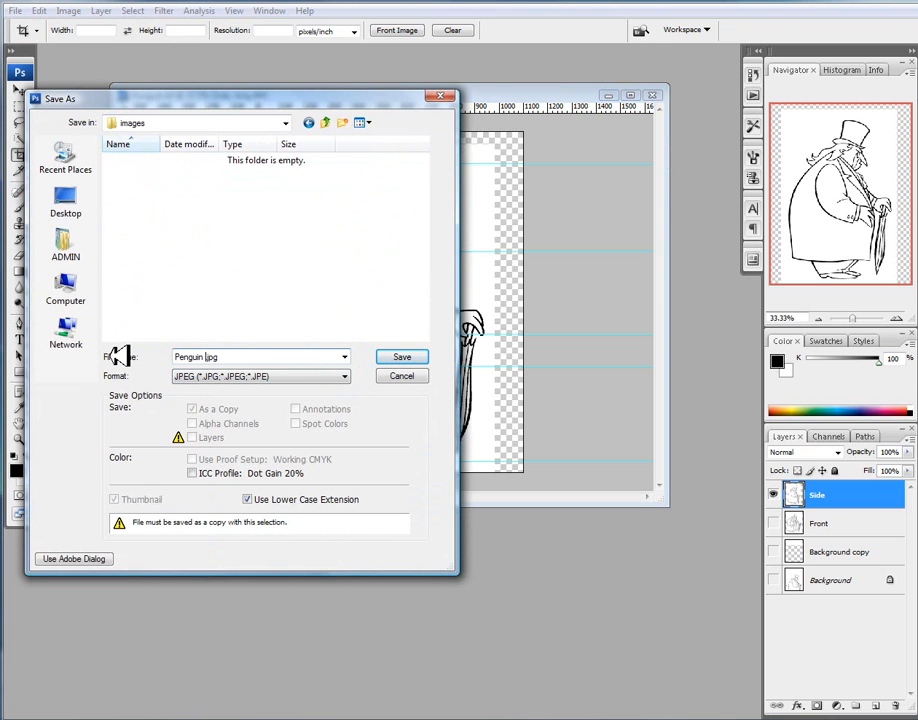
{"action": "left_click", "coordinate": [400, 356]}
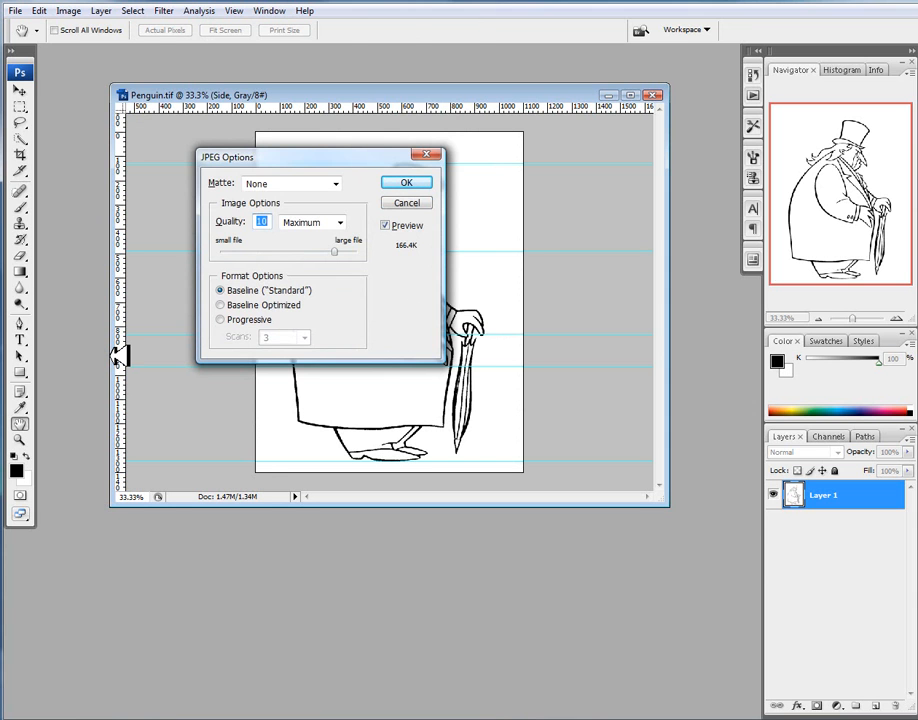
{"action": "left_click", "coordinate": [404, 182]}
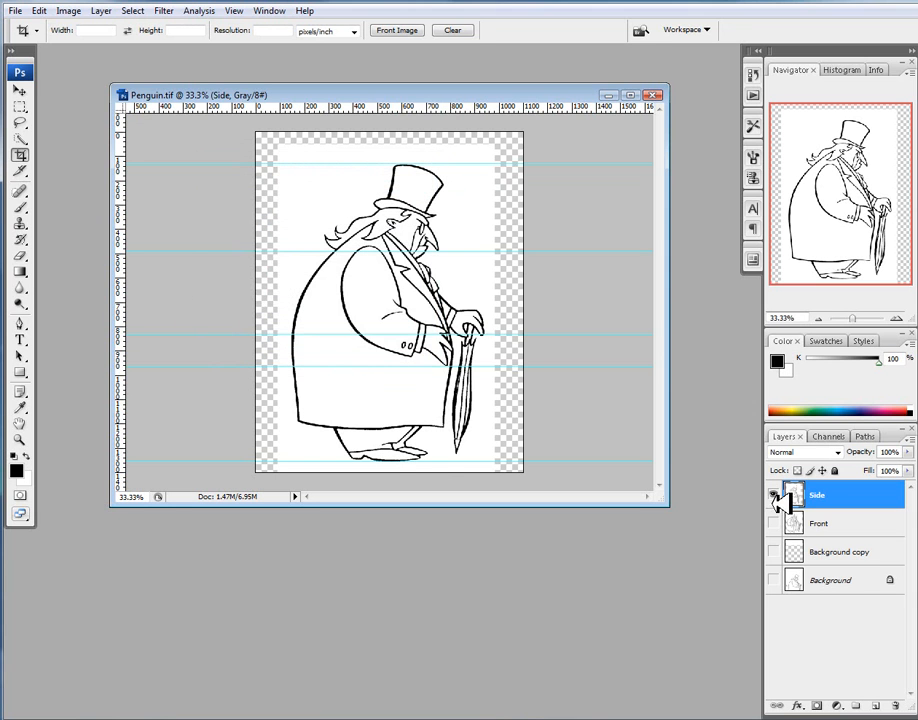
Step: Show only the Front layer and save the front-view penguin as a JPEG in the images folder
{"action": "left_click", "coordinate": [772, 522]}
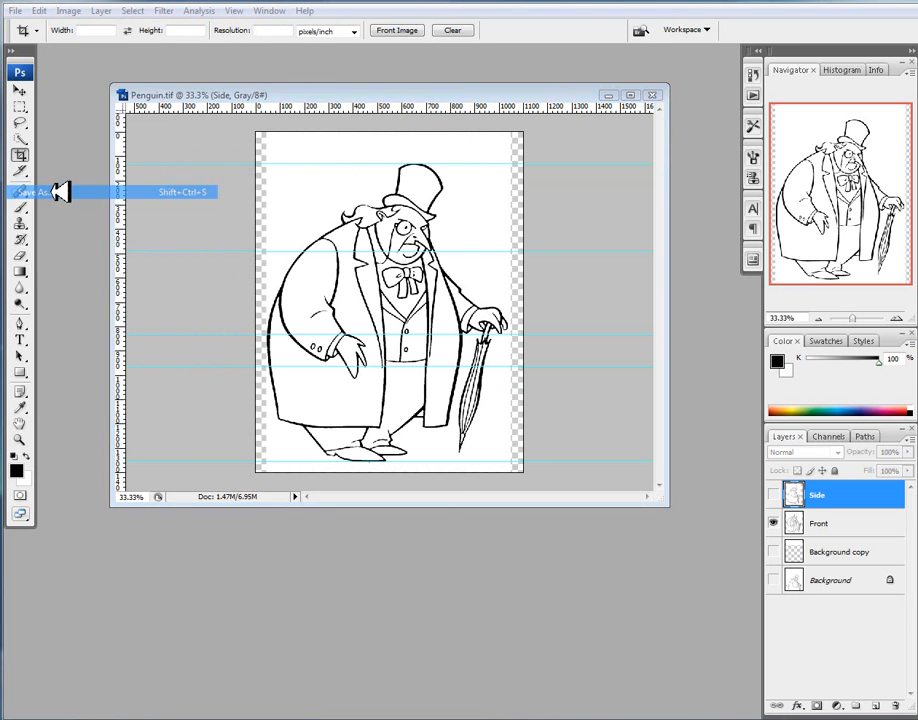
{"action": "left_click", "coordinate": [36, 192]}
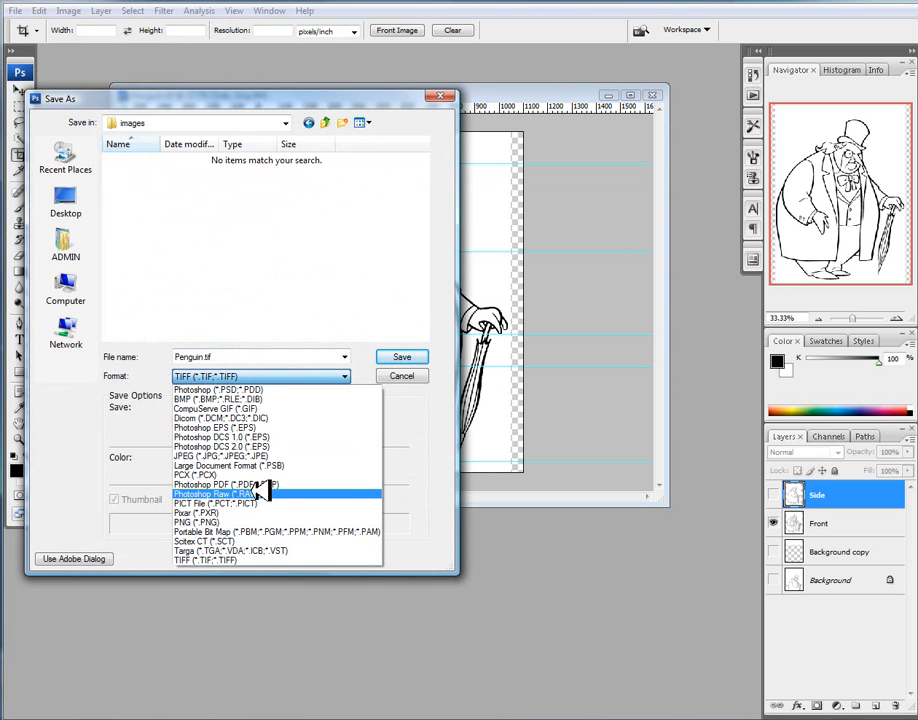
{"action": "left_click", "coordinate": [212, 444]}
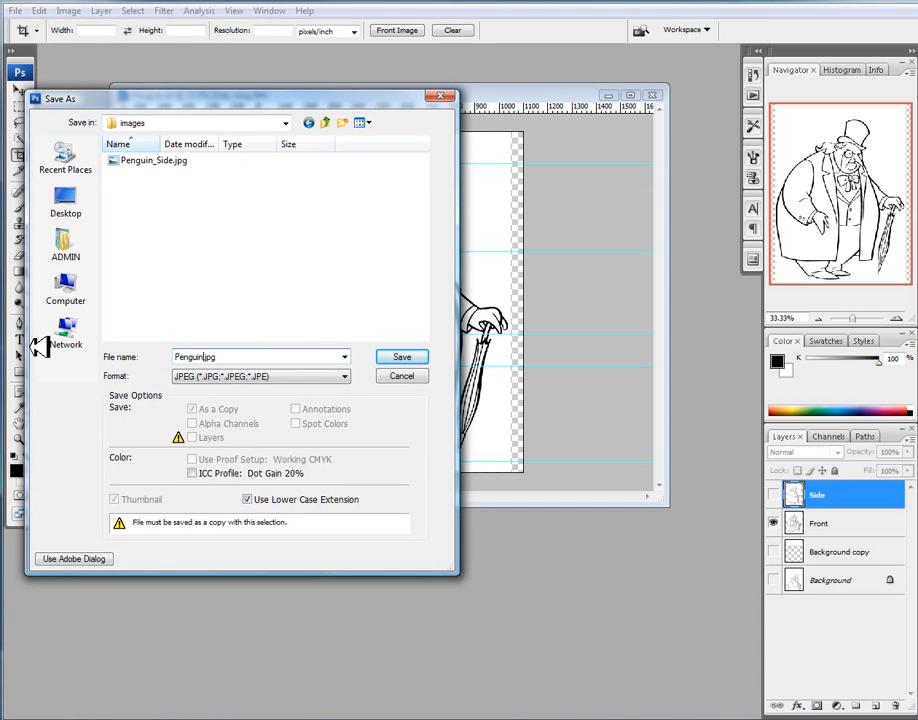
{"action": "left_click", "coordinate": [400, 356]}
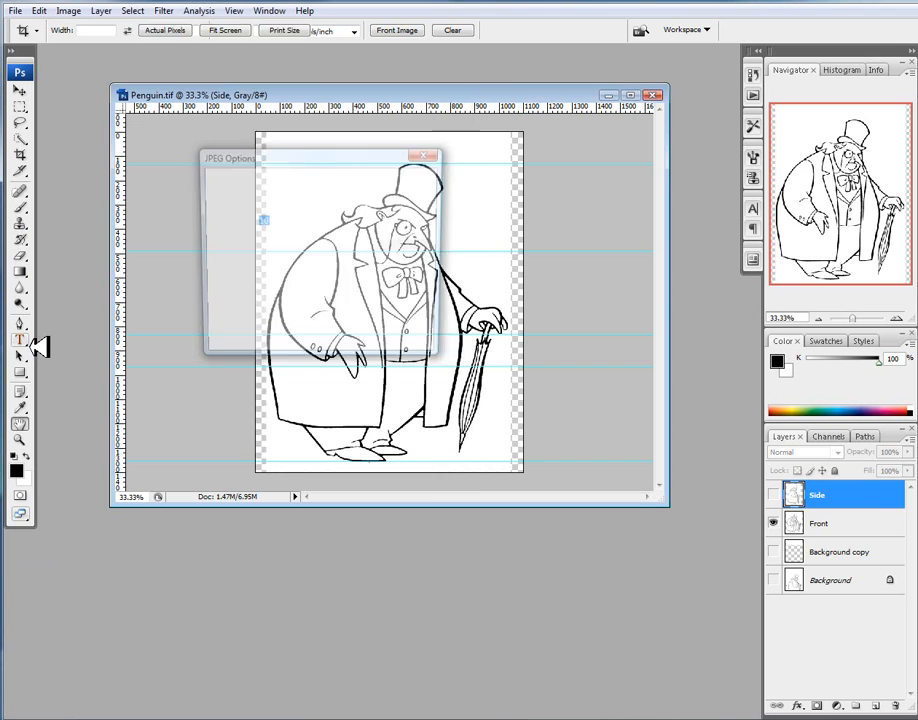
{"action": "left_click", "coordinate": [424, 156]}
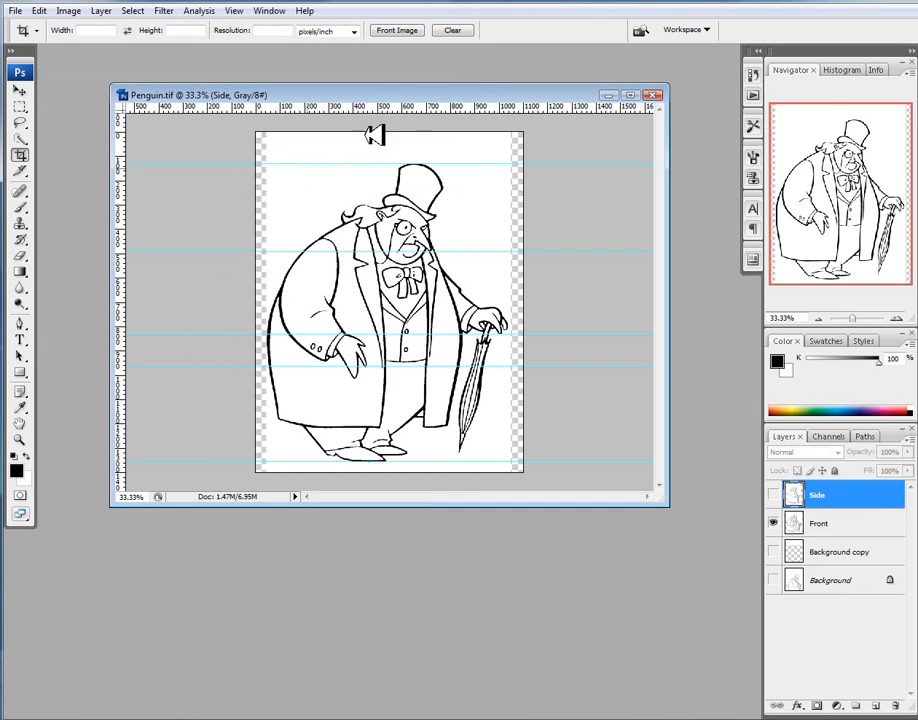
{"action": "mouse_move", "coordinate": [450, 112]}
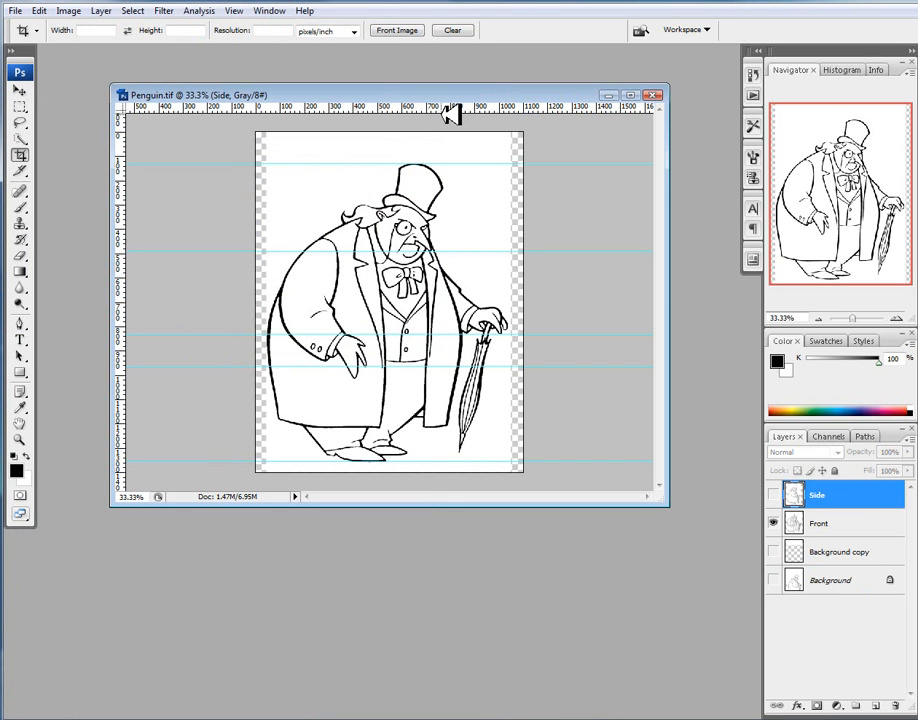